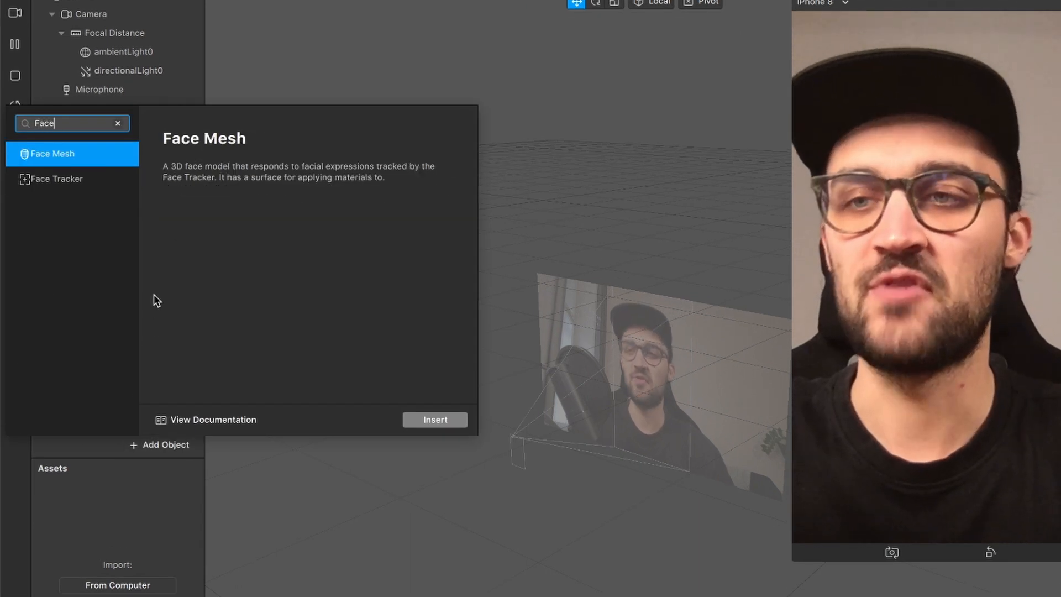
Insert a Face Mesh object onto the tracked face in the scene
{"action": "left_click", "coordinate": [435, 420]}
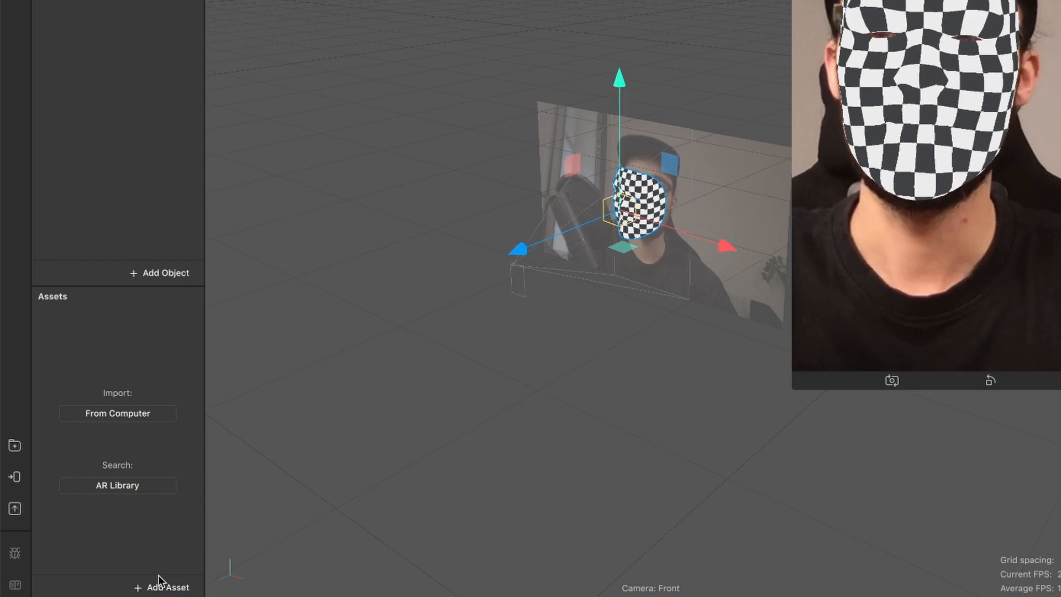
Create a material named 'Glow' and select faceMesh0 to show its properties
{"action": "left_click", "coordinate": [167, 586]}
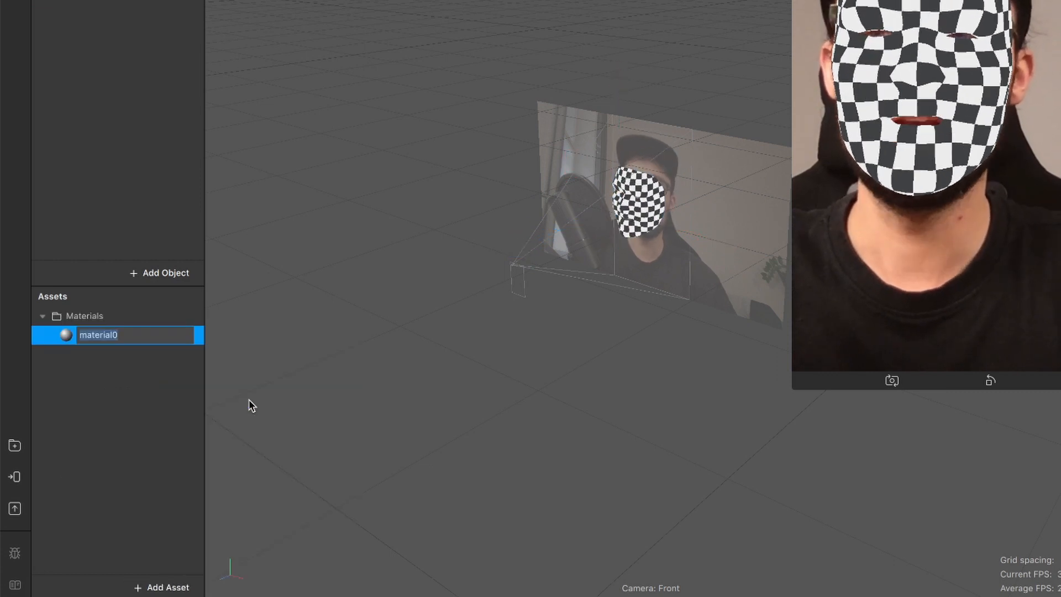
{"action": "type", "text": "Glow"}
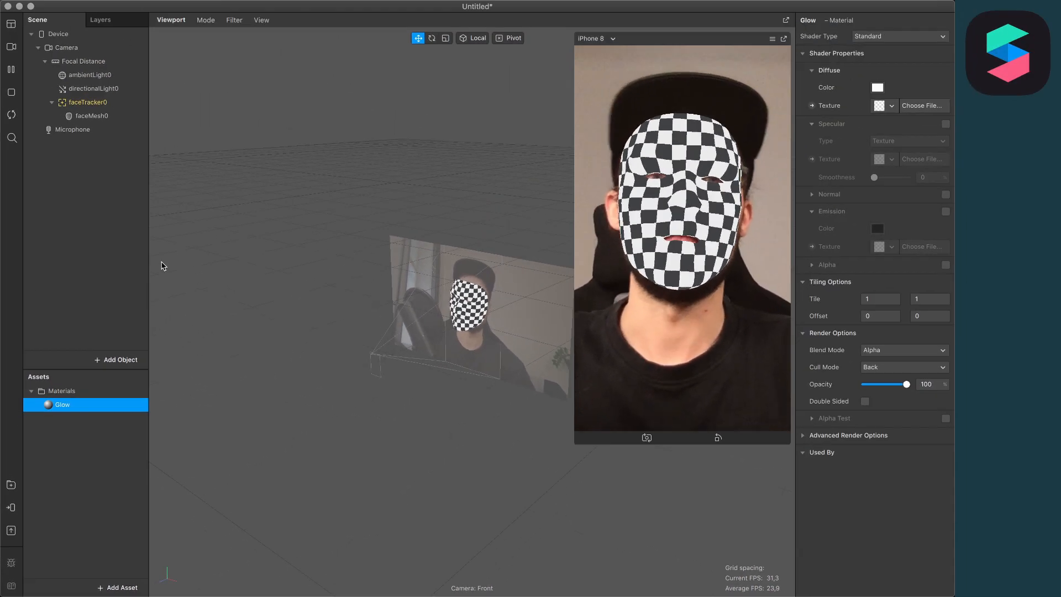
{"action": "left_click", "coordinate": [92, 116]}
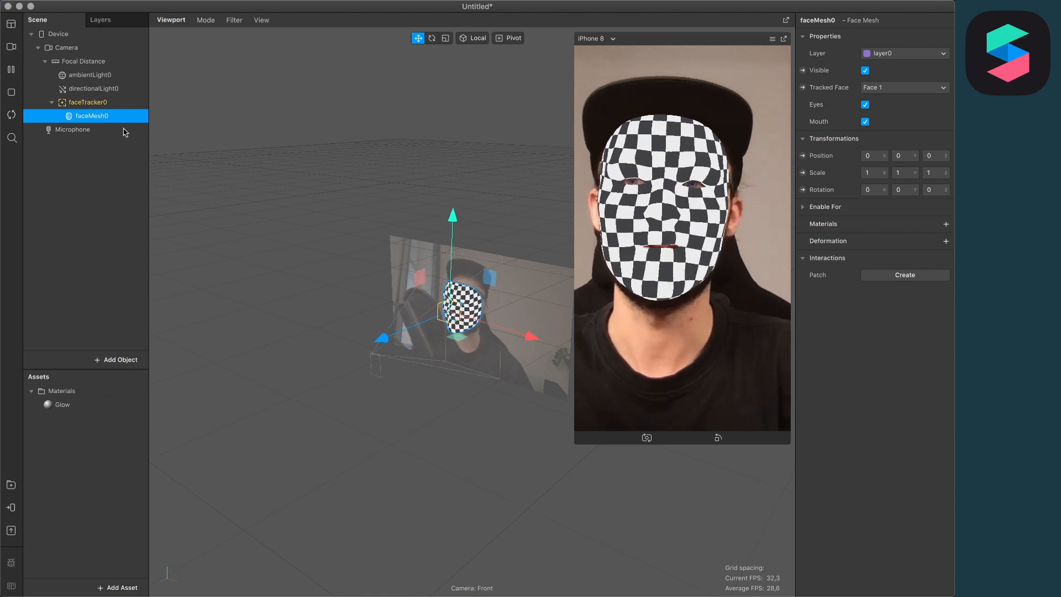
Assign the Glow material to faceMesh0 and bring up Glow's material settings
{"action": "left_click", "coordinate": [946, 223]}
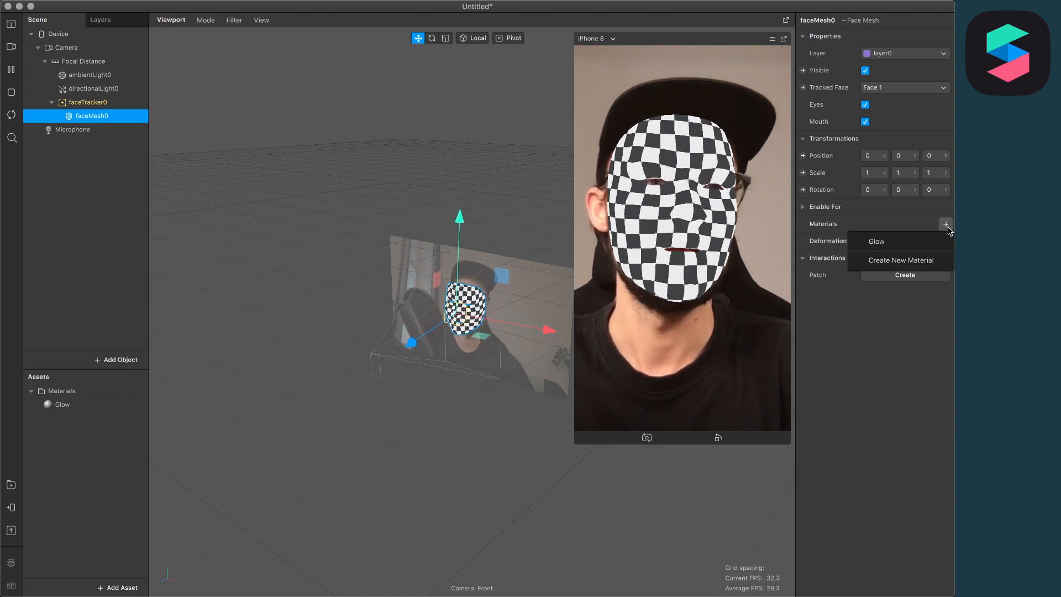
{"action": "left_click", "coordinate": [876, 242]}
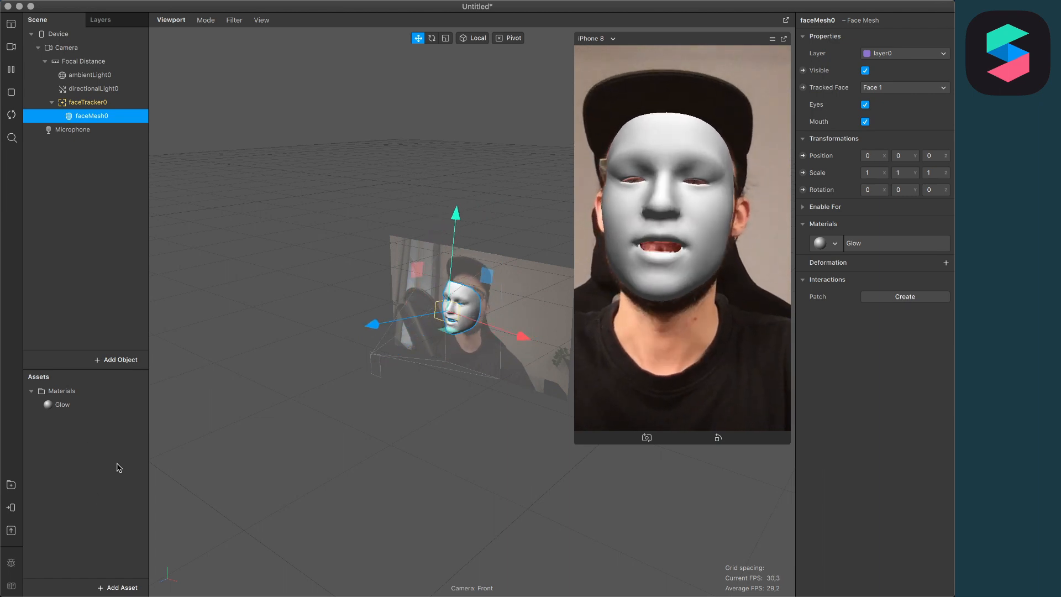
{"action": "left_click", "coordinate": [62, 405]}
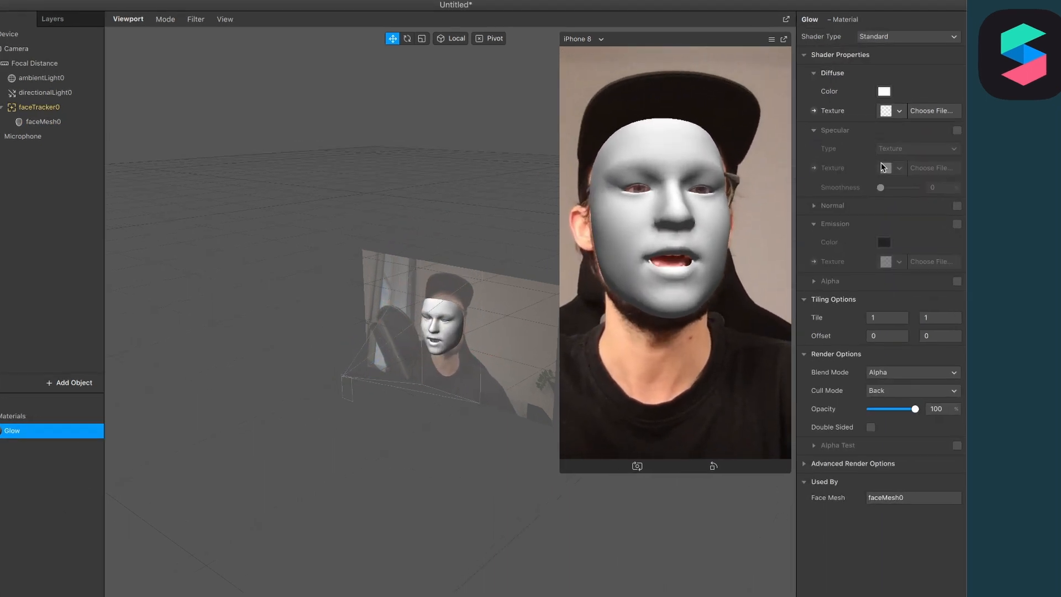
Make Glow physically-based with Metallic 100 and Roughness 20
{"action": "left_click", "coordinate": [906, 36]}
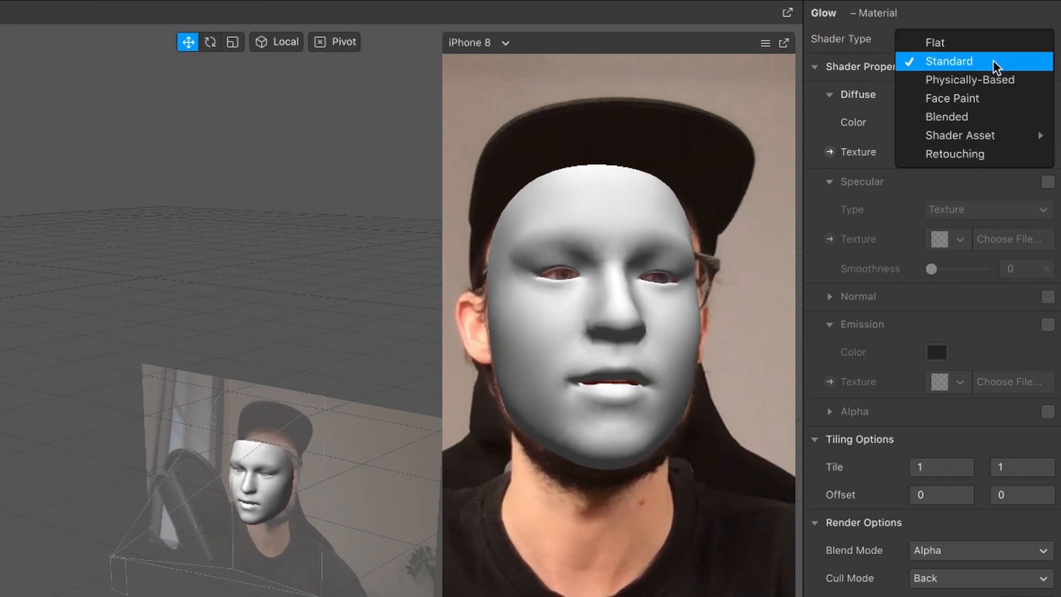
{"action": "left_click", "coordinate": [969, 79]}
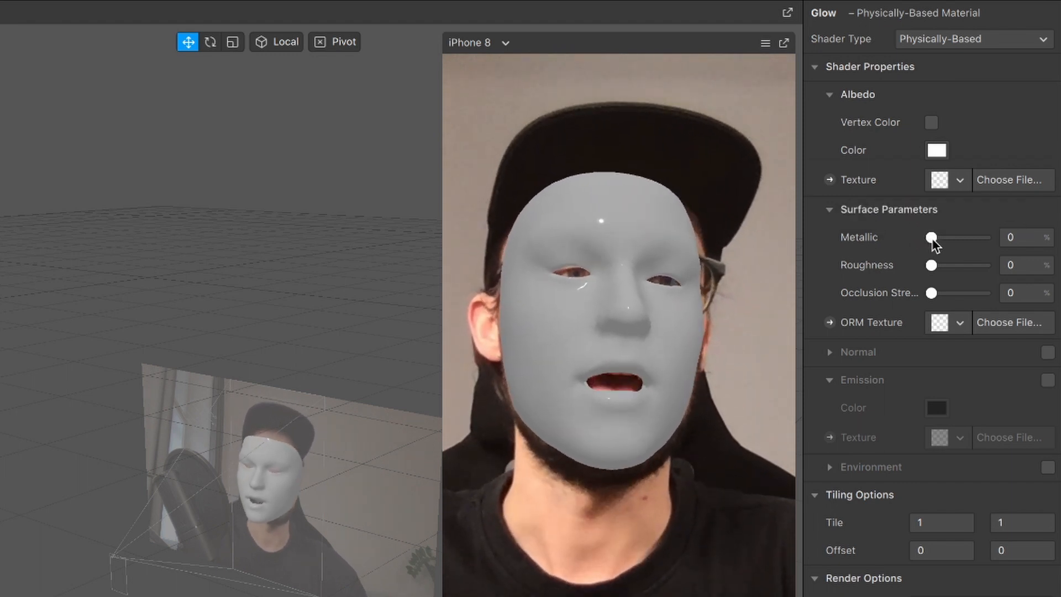
{"action": "left_click_drag", "start_coordinate": [931, 237], "coordinate": [983, 238]}
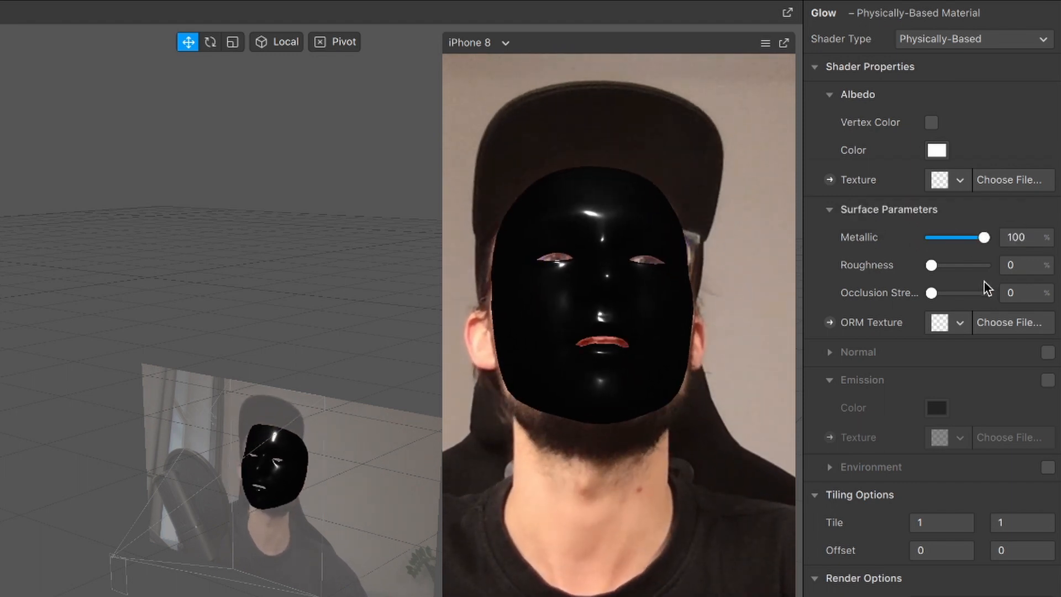
{"action": "left_click_drag", "start_coordinate": [931, 264], "coordinate": [954, 264]}
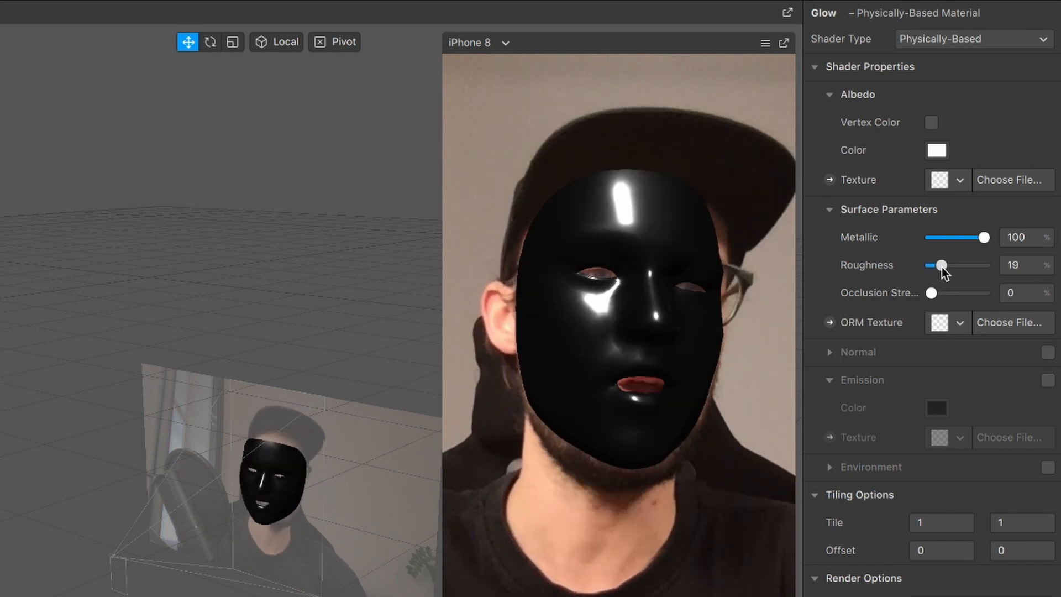
{"action": "left_click_drag", "start_coordinate": [943, 264], "coordinate": [945, 264]}
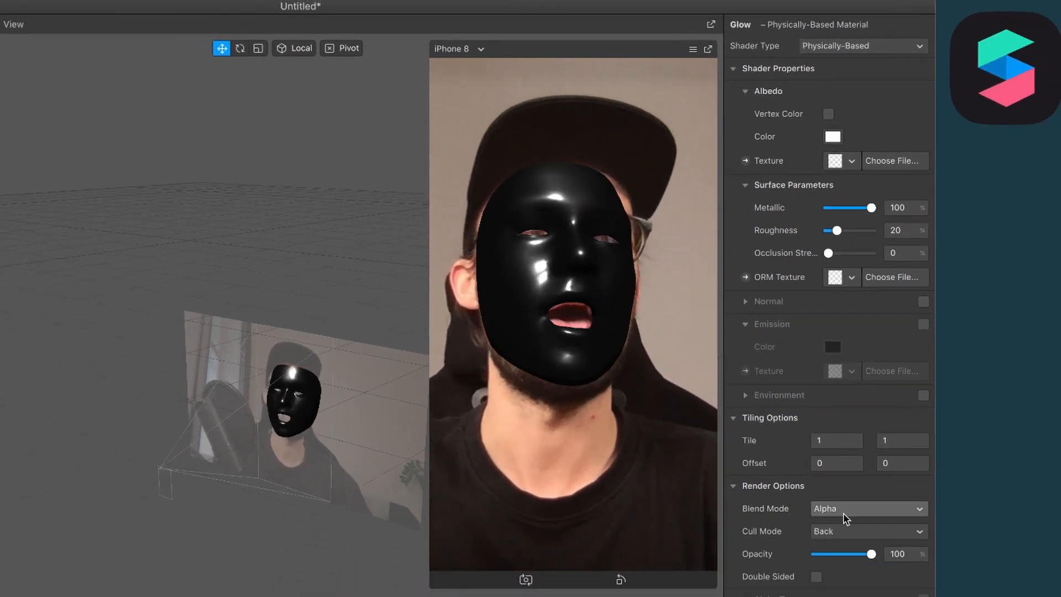
Set Glow's blend mode to Screen and lower its roughness to 19
{"action": "left_click", "coordinate": [869, 508]}
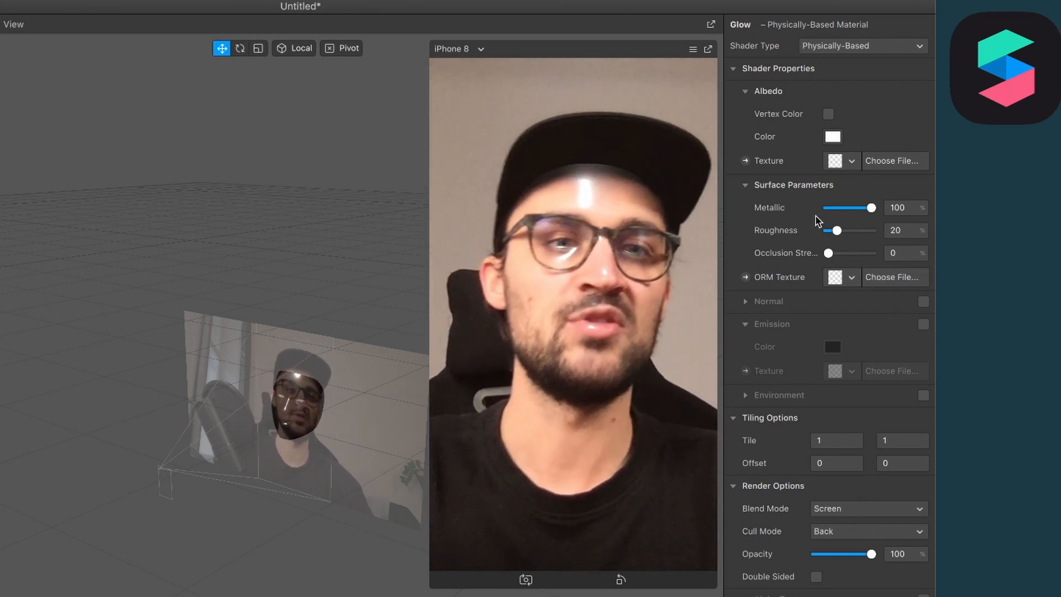
{"action": "left_click_drag", "start_coordinate": [836, 230], "coordinate": [833, 230]}
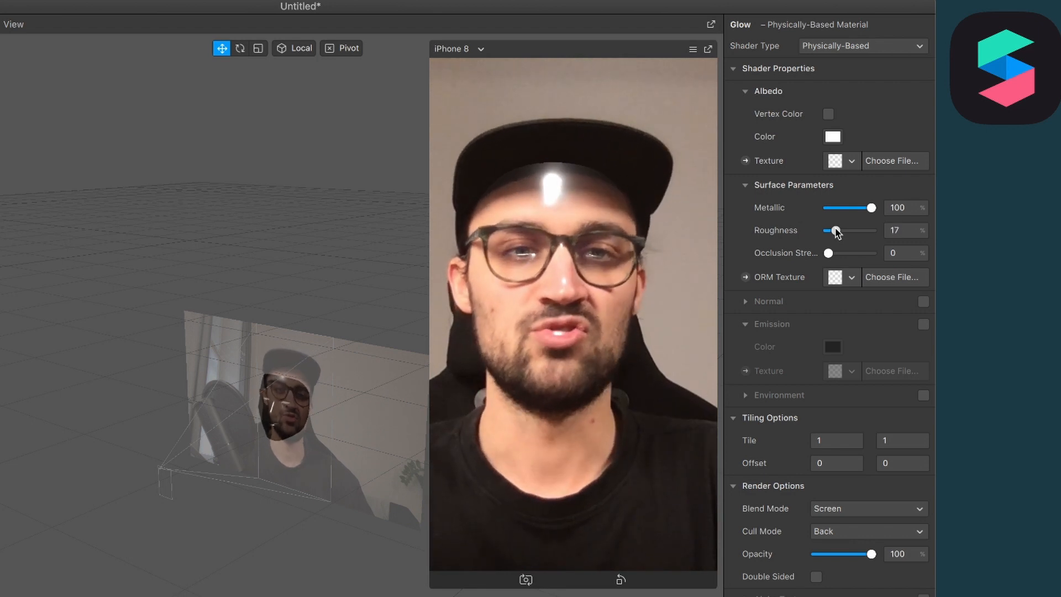
{"action": "left_click_drag", "start_coordinate": [834, 231], "coordinate": [837, 231]}
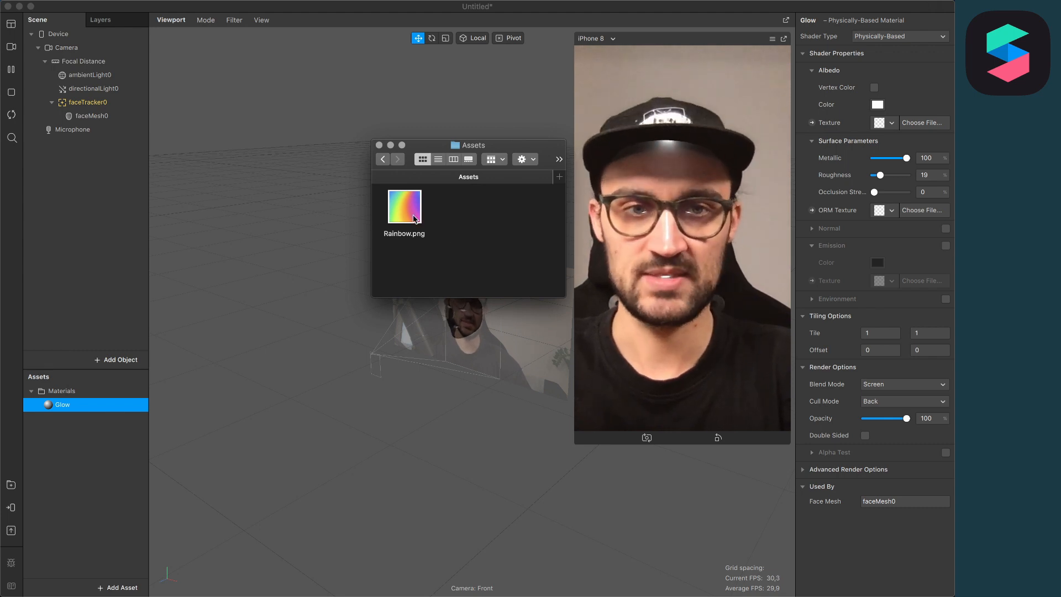
Drag Rainbow.png into the Assets panel as a texture and reopen the Glow material
{"action": "left_click_drag", "start_coordinate": [405, 207], "coordinate": [89, 507]}
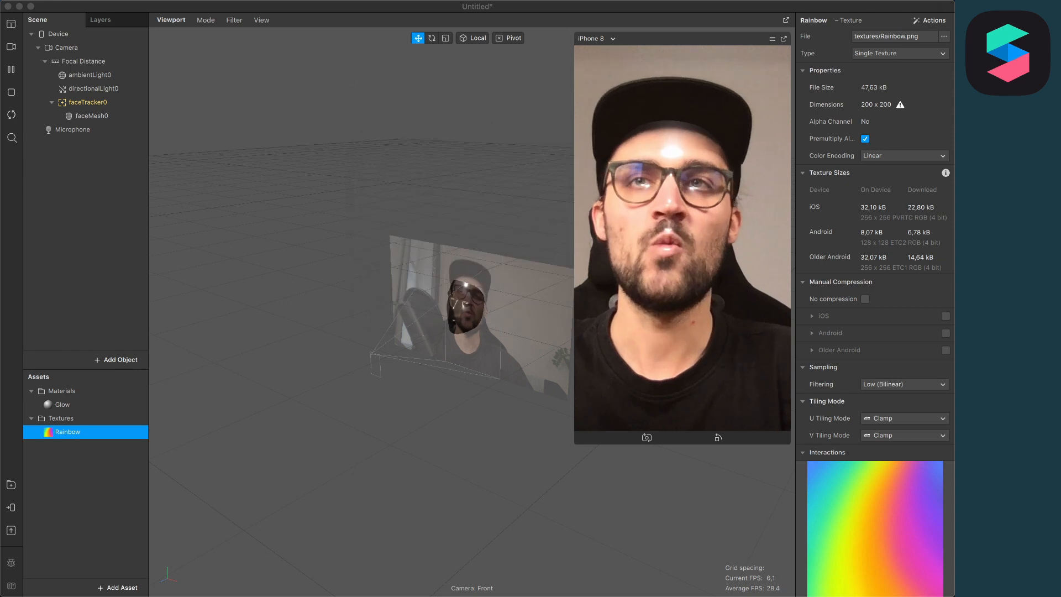
{"action": "double_click", "coordinate": [62, 404]}
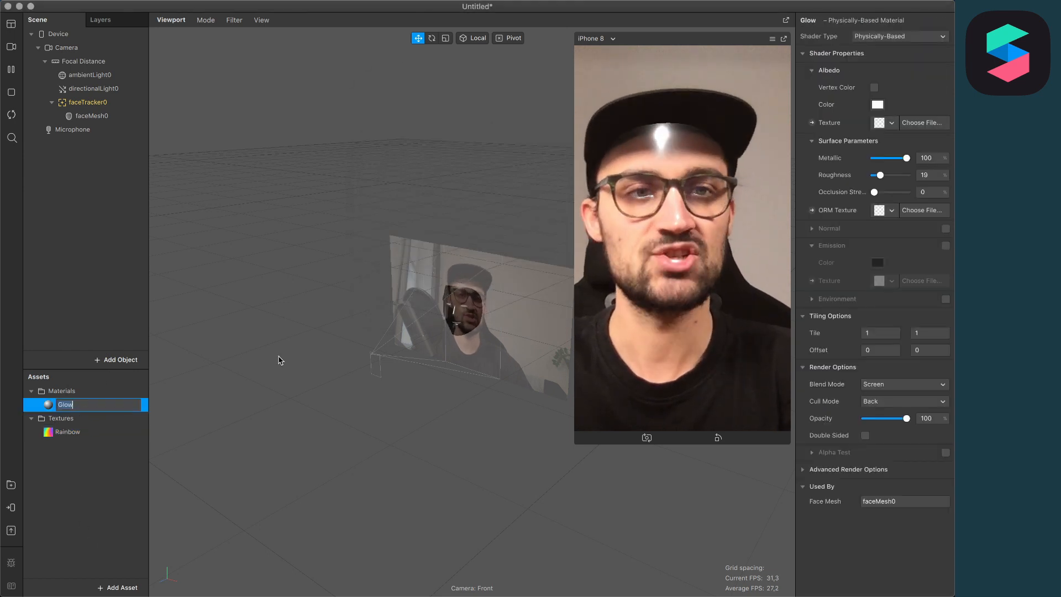